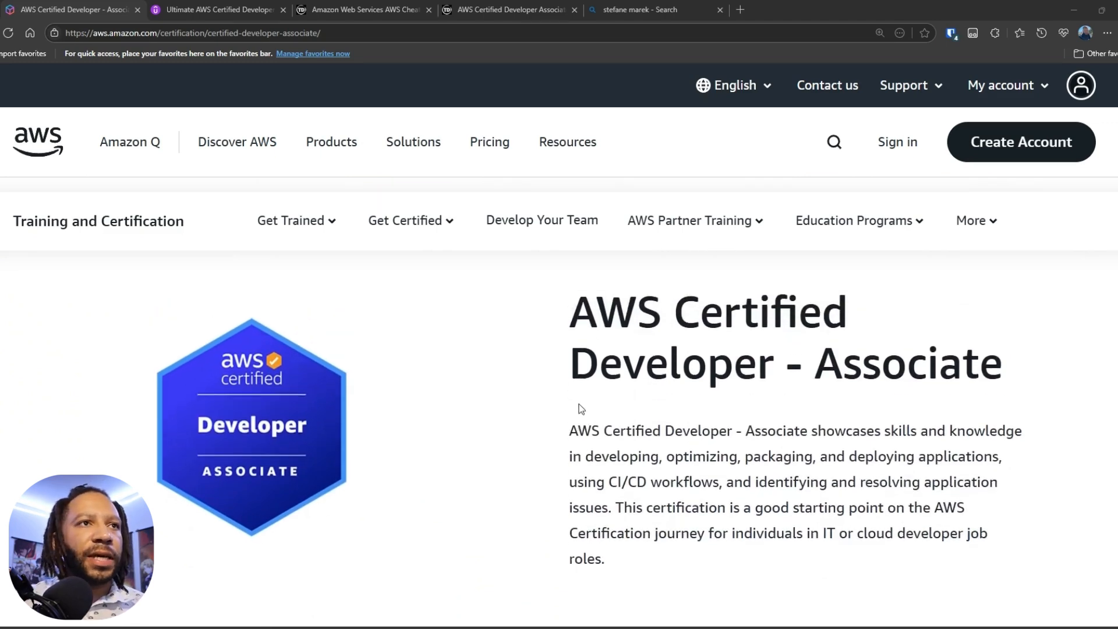
pyautogui.moveTo(658, 377)
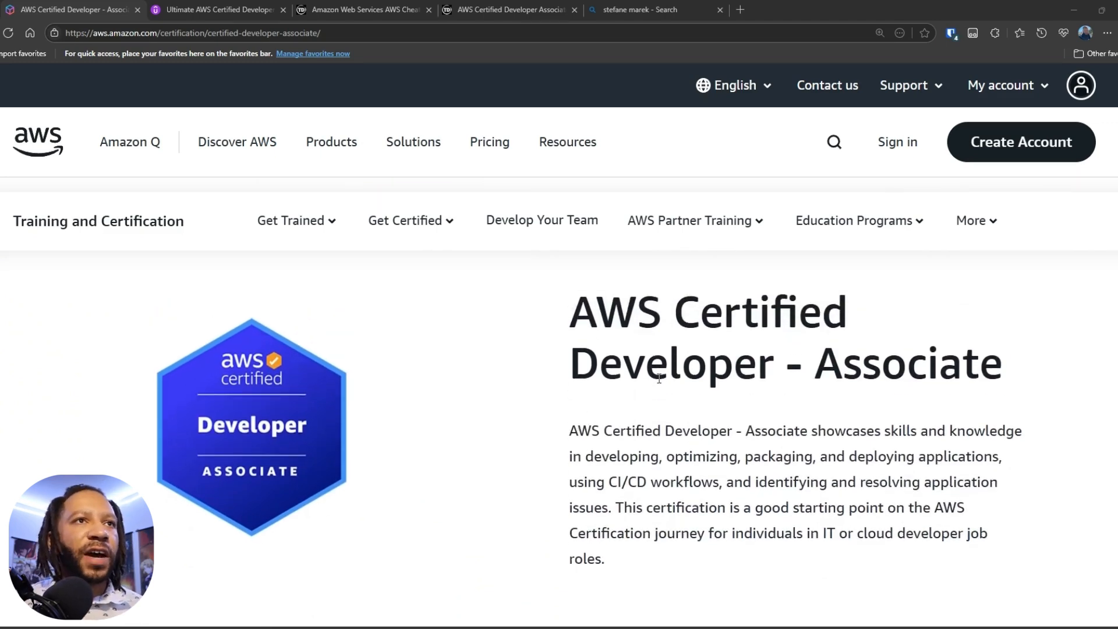
# Bring the Exam overview into view and highlight the 130-minute exam duration
pyautogui.scroll(-3)
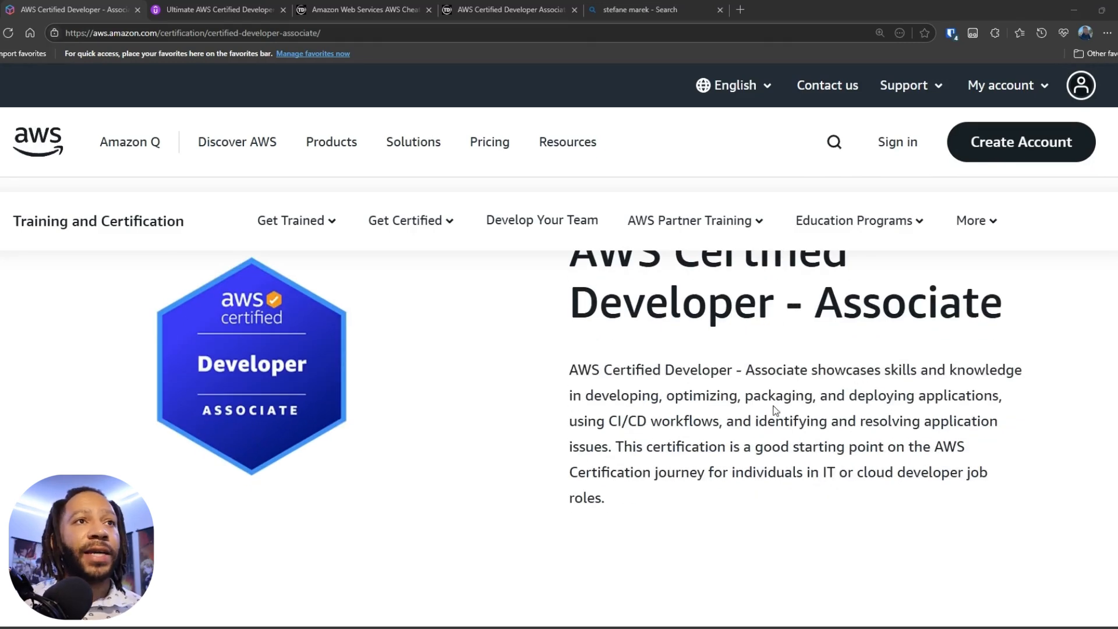
pyautogui.moveTo(633, 423)
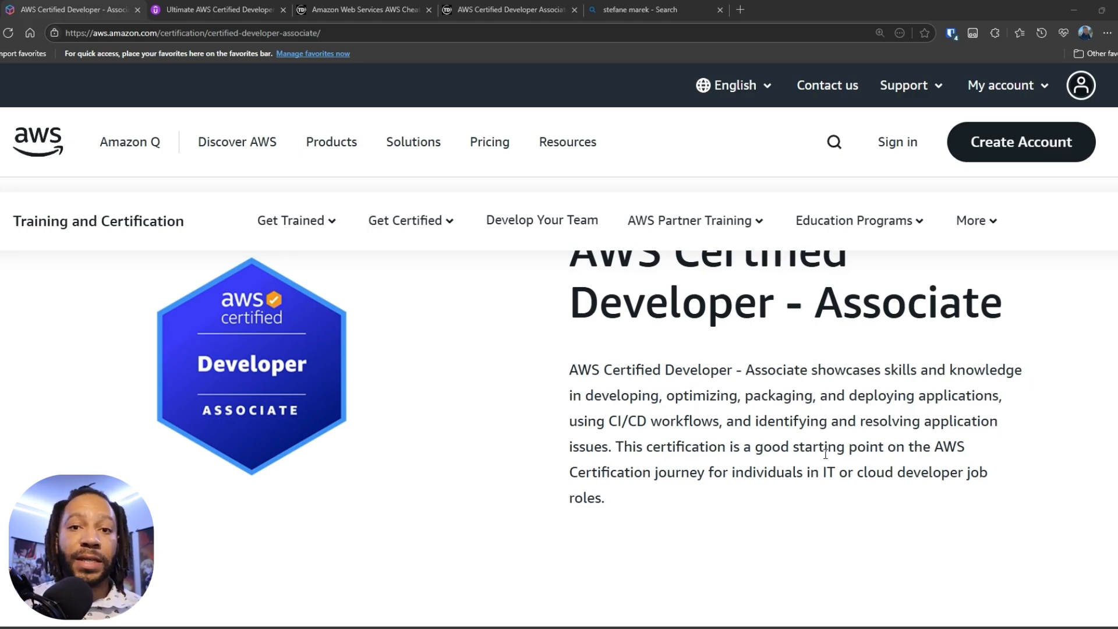
pyautogui.moveTo(779, 249)
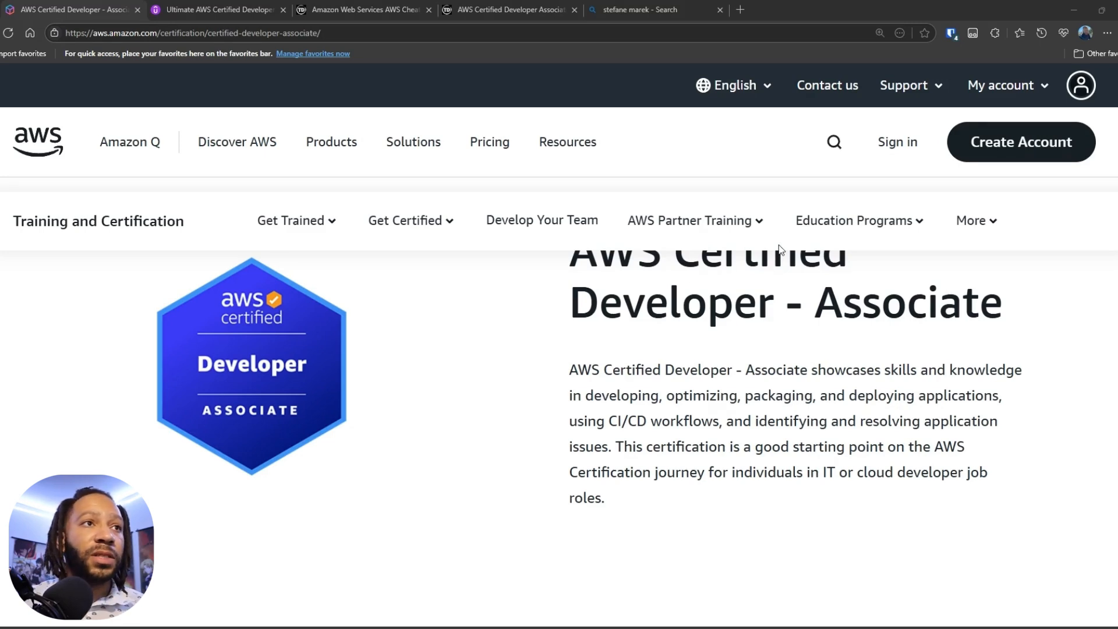
pyautogui.scroll(-3)
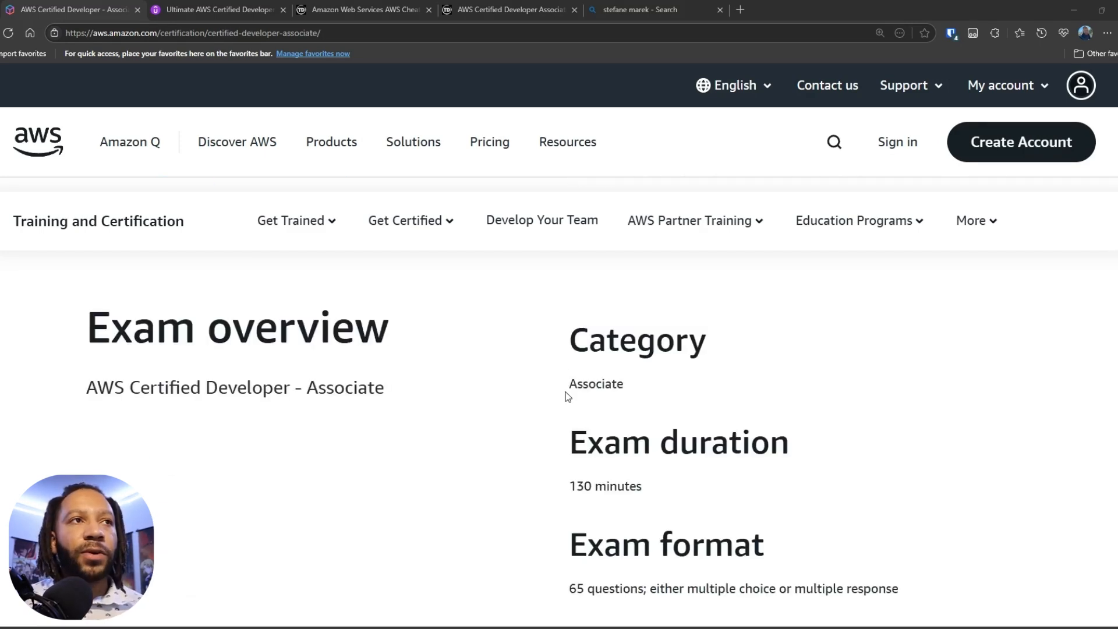
pyautogui.scroll(-3)
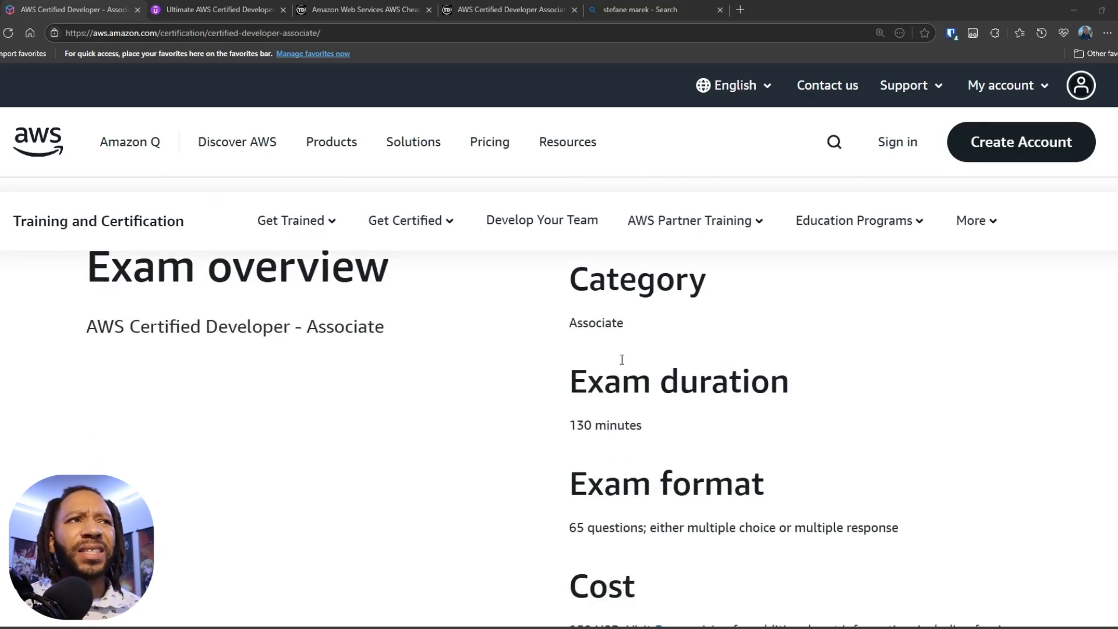
pyautogui.scroll(-3)
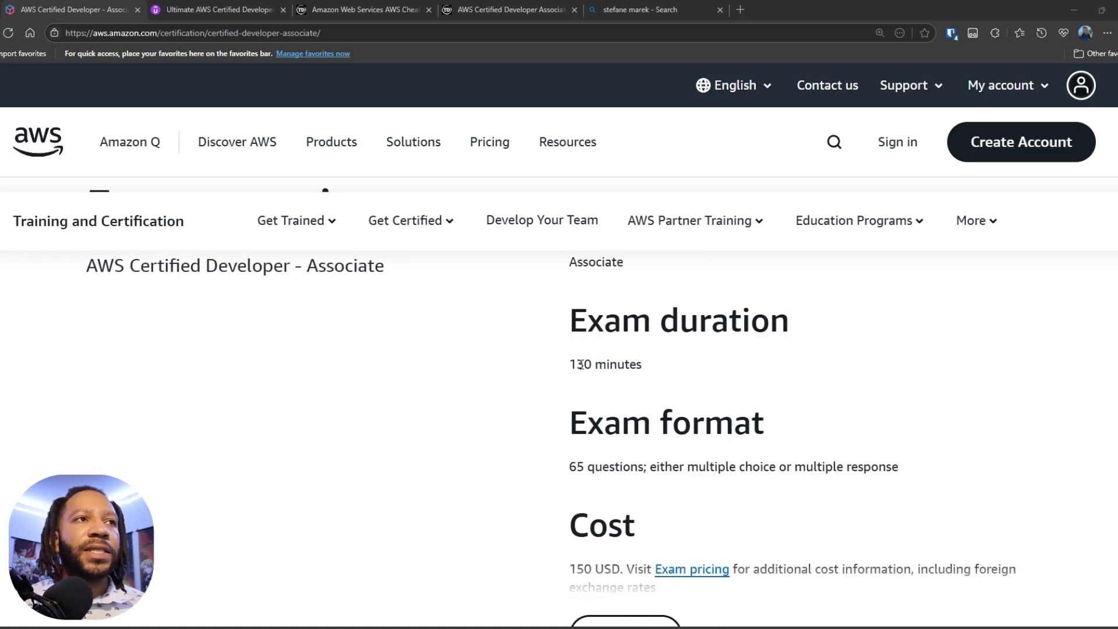
pyautogui.doubleClick(604, 364)
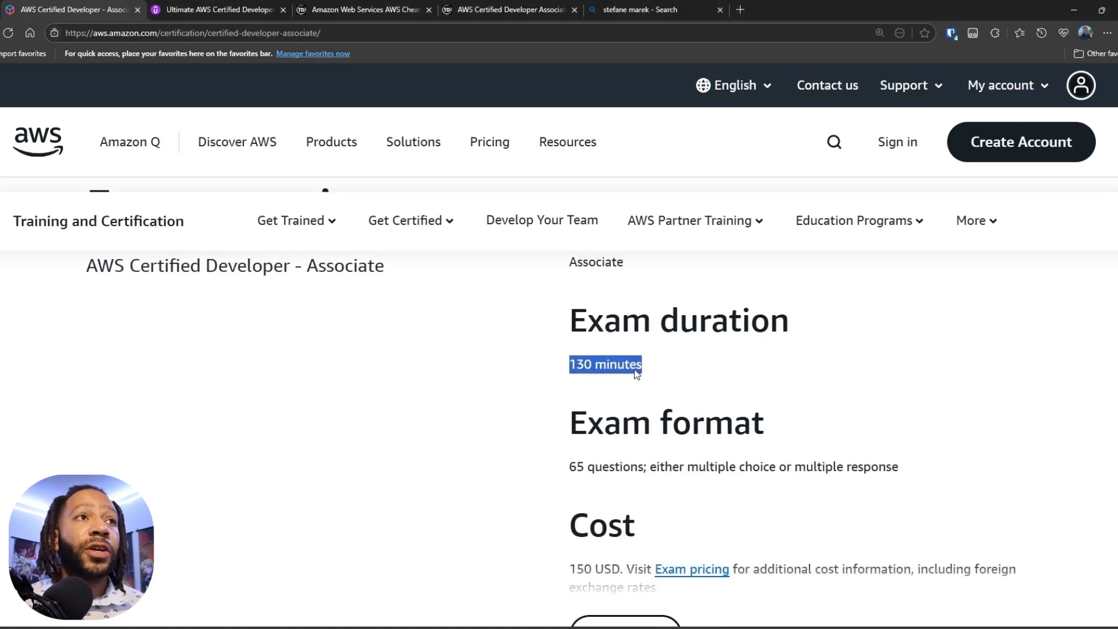
# Review the format, cost, testing options and languages, then move on to the exam guide PDF
pyautogui.scroll(-3)
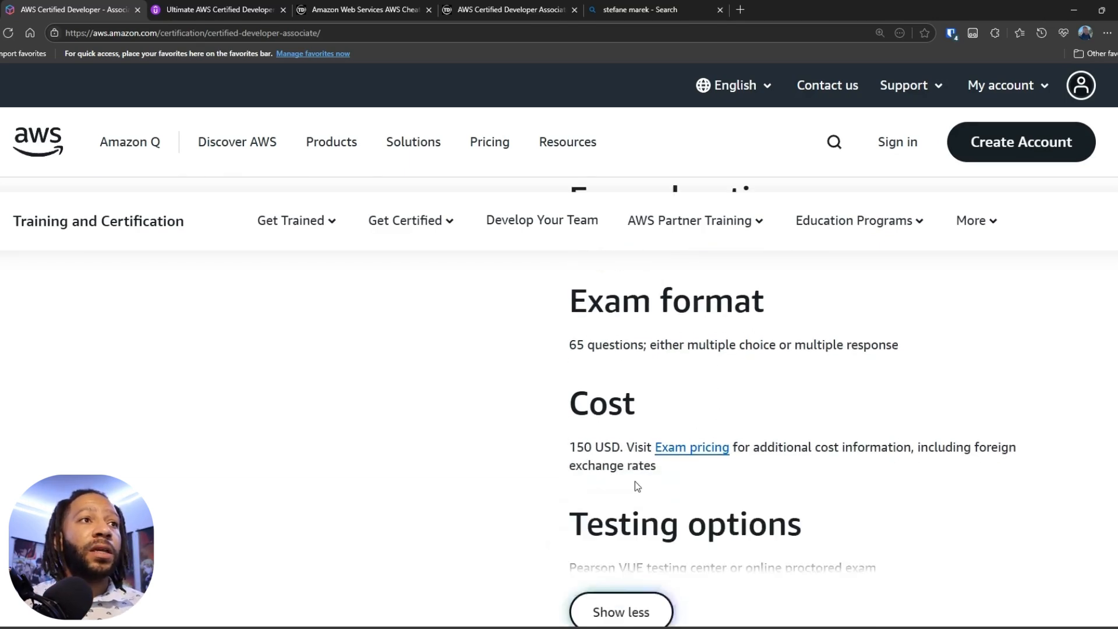
pyautogui.doubleClick(594, 447)
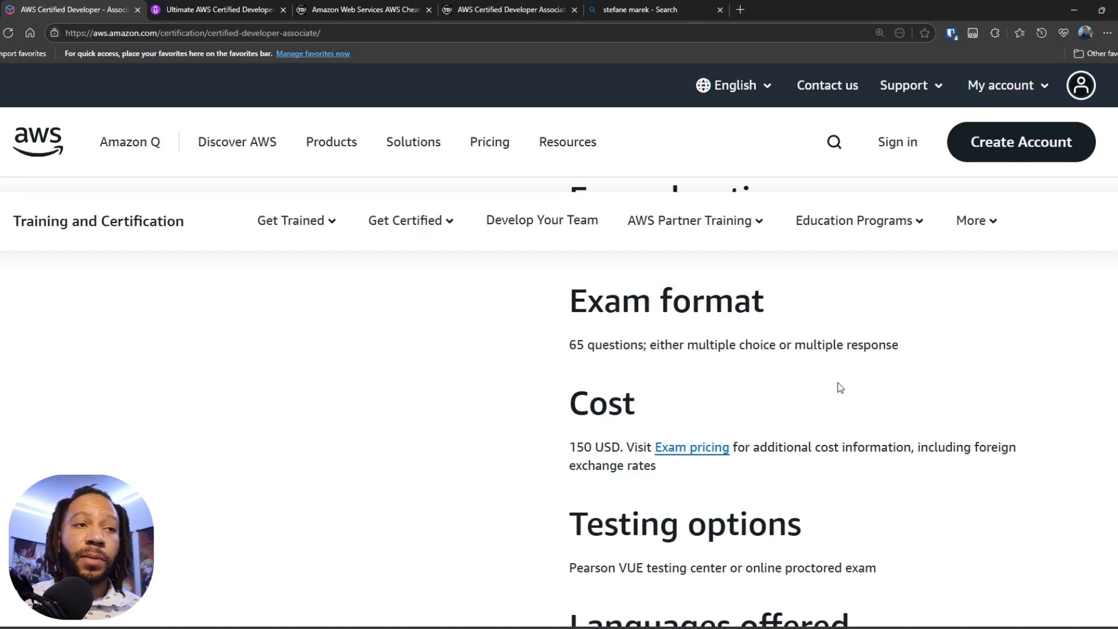
pyautogui.scroll(-3)
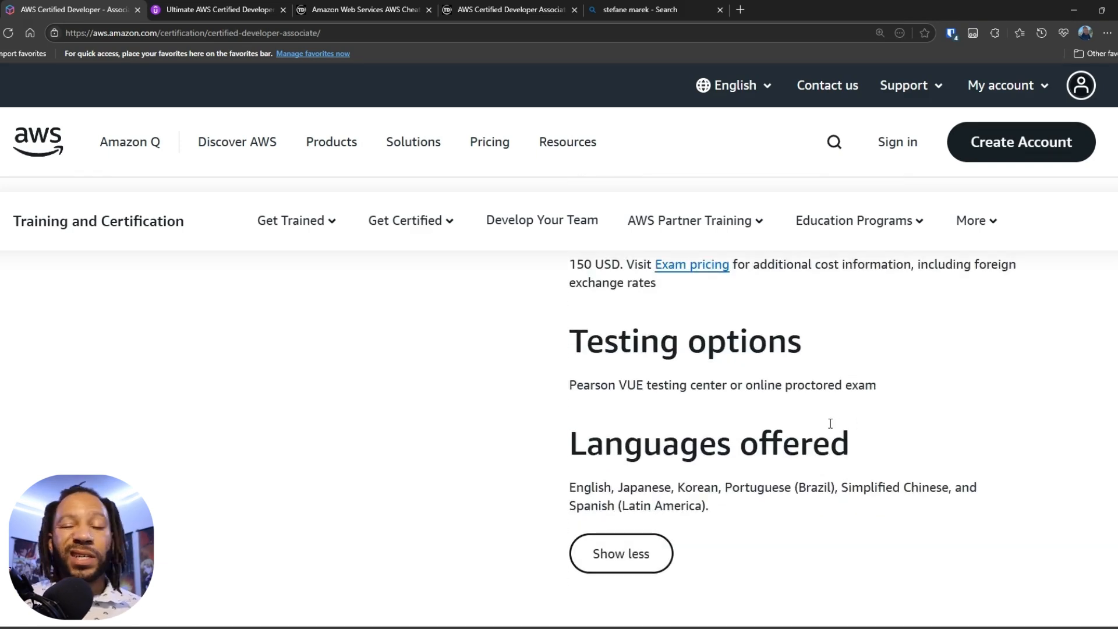
pyautogui.scroll(-3)
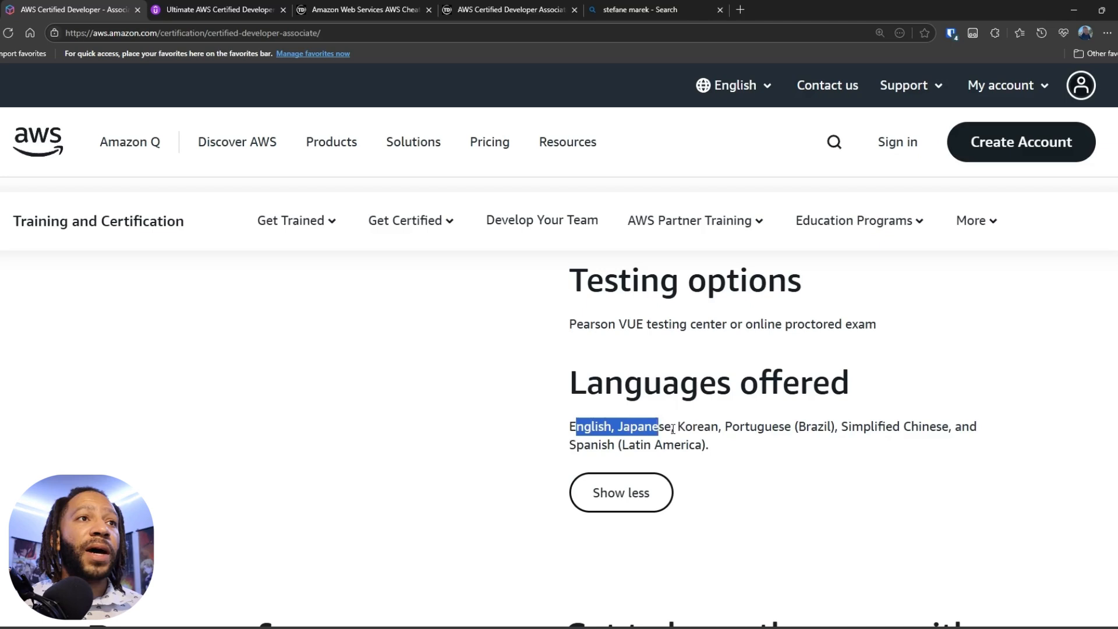
pyautogui.scroll(-3)
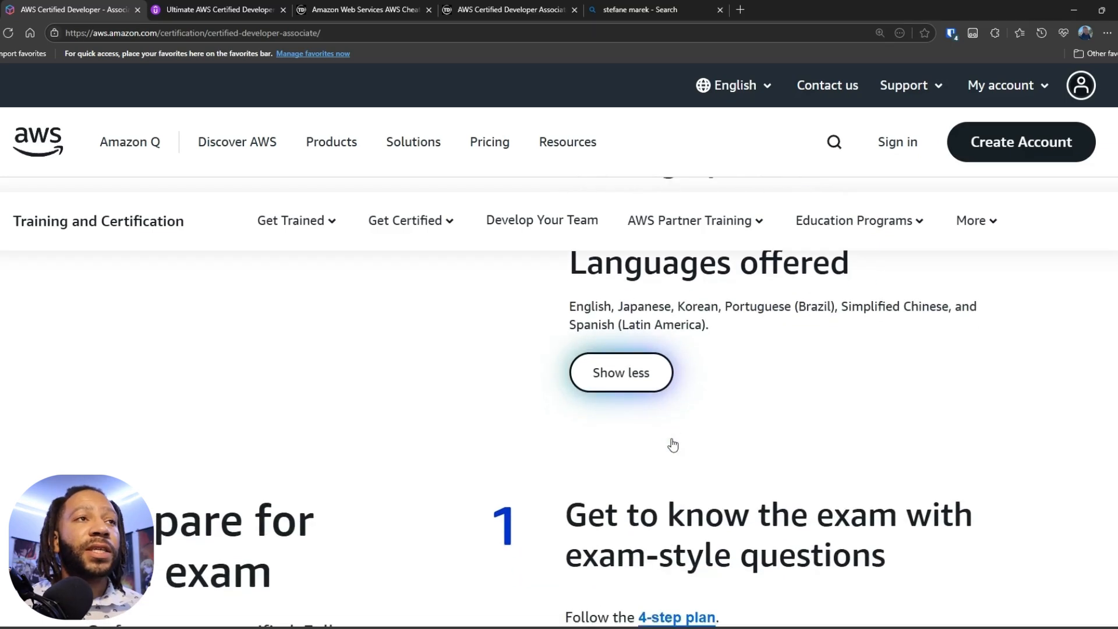
pyautogui.scroll(3)
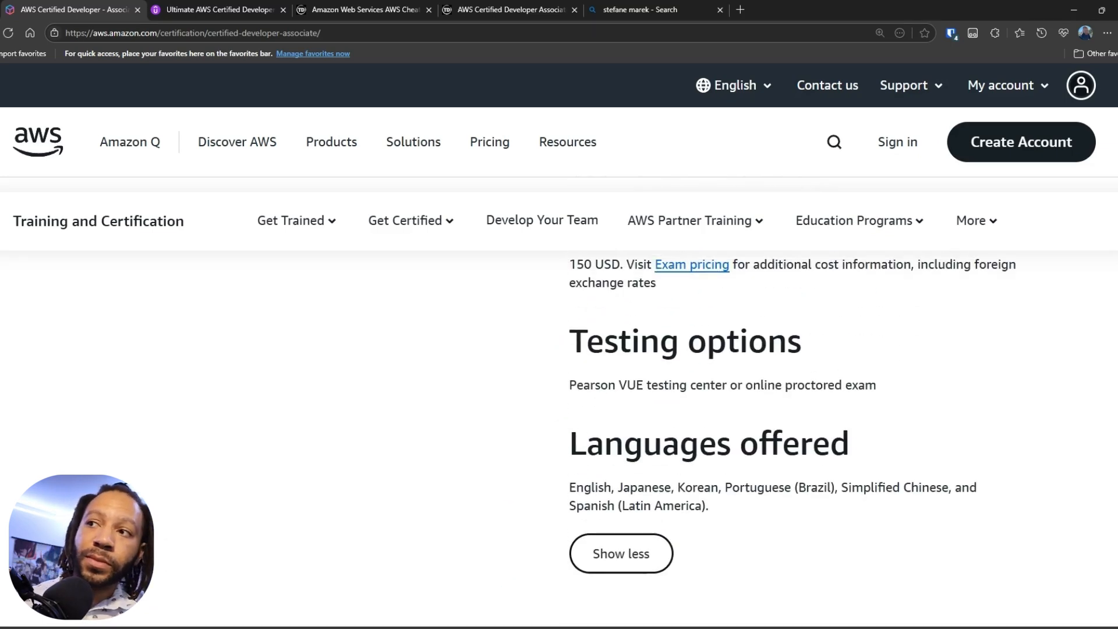
pyautogui.click(218, 9)
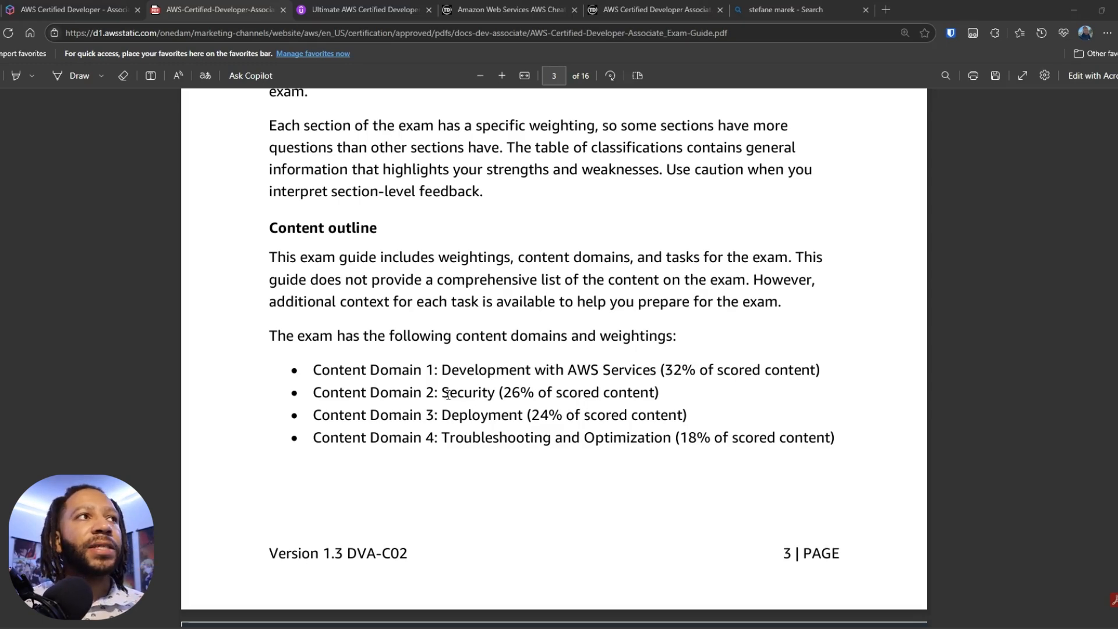
# View the exam guide's Content outline with the four domains and their weightings
pyautogui.doubleClick(331, 370)
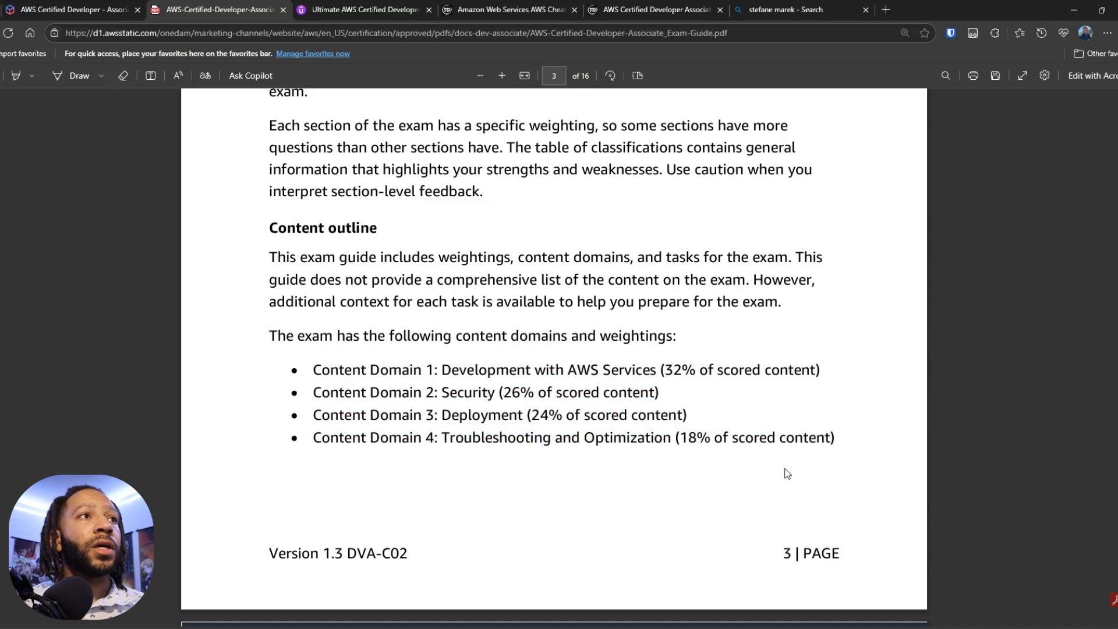
pyautogui.moveTo(453, 370)
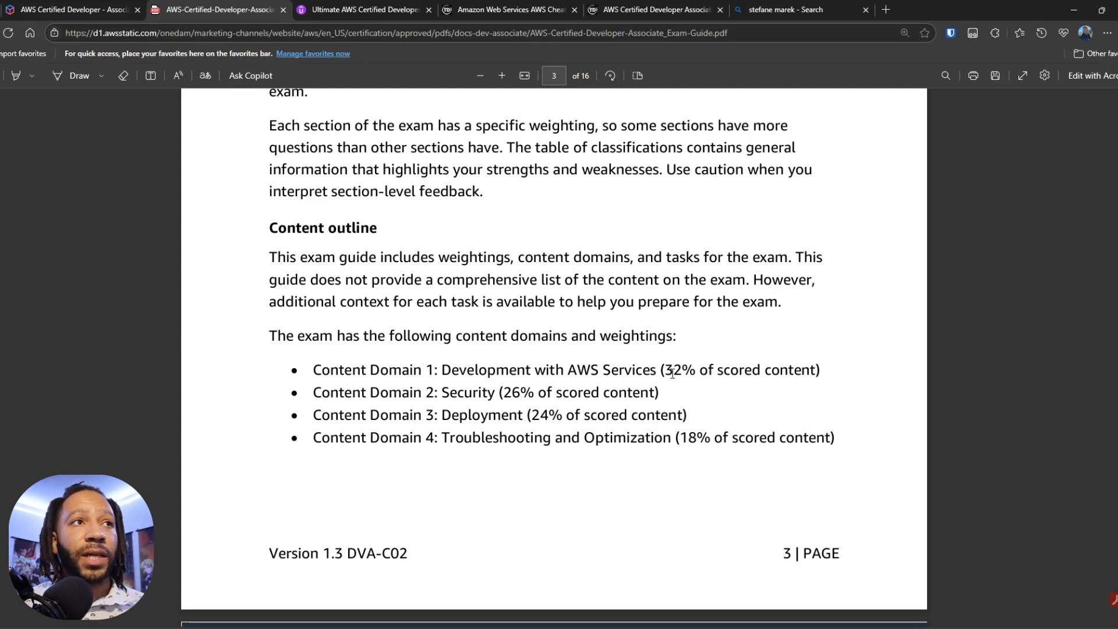
pyautogui.moveTo(625, 391)
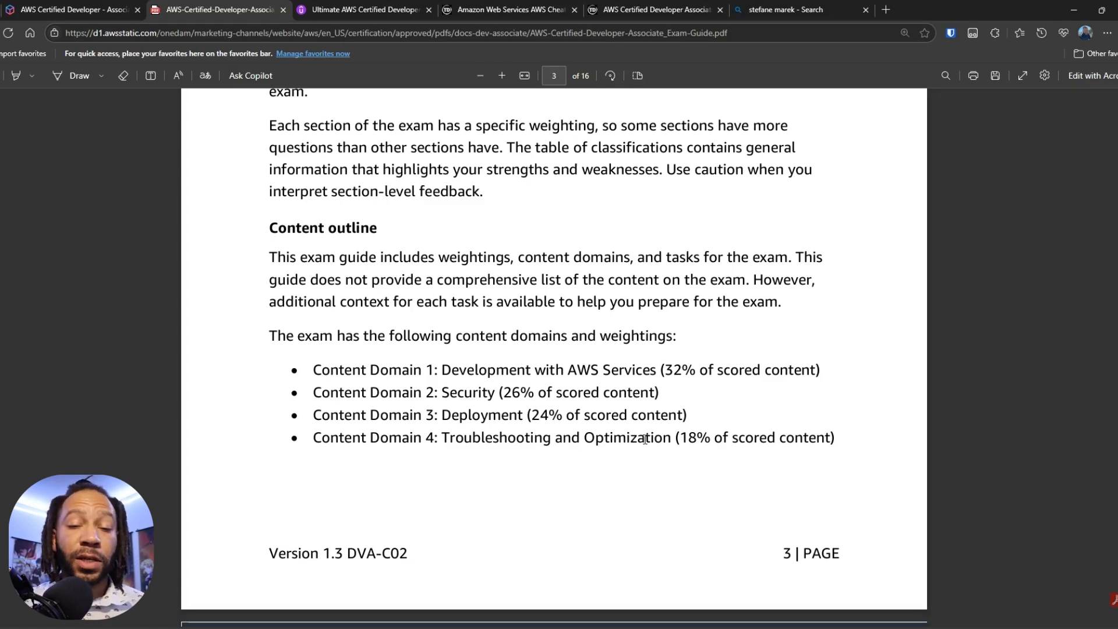
pyautogui.click(362, 10)
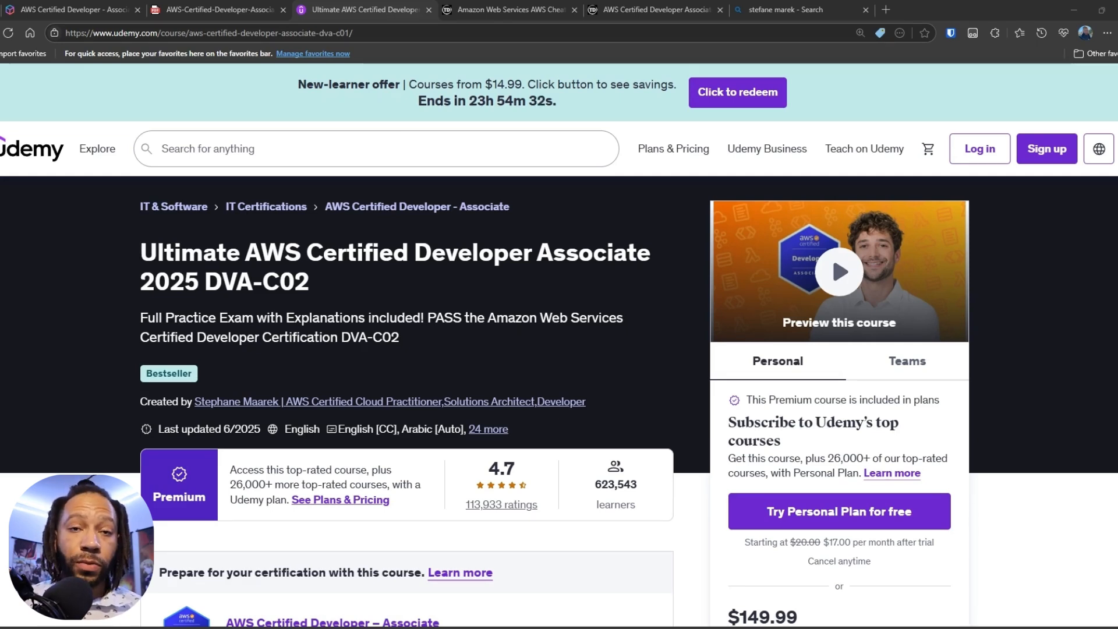
pyautogui.moveTo(316, 288)
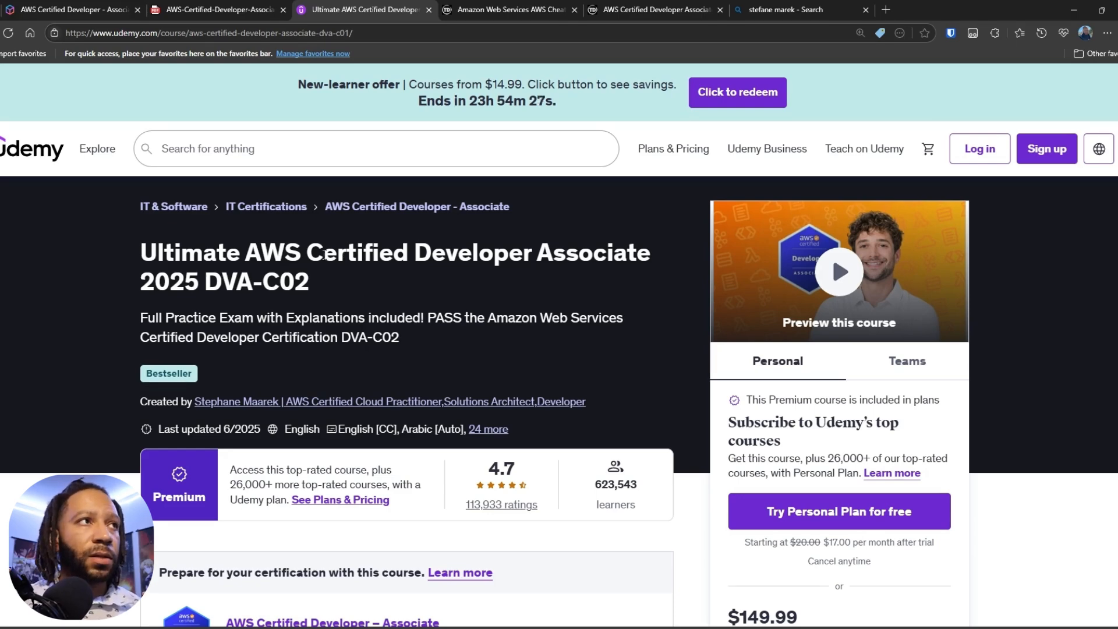
# Review the Udemy course's 'What you'll learn' outcomes and the 'This course includes' section
pyautogui.doubleClick(264, 252)
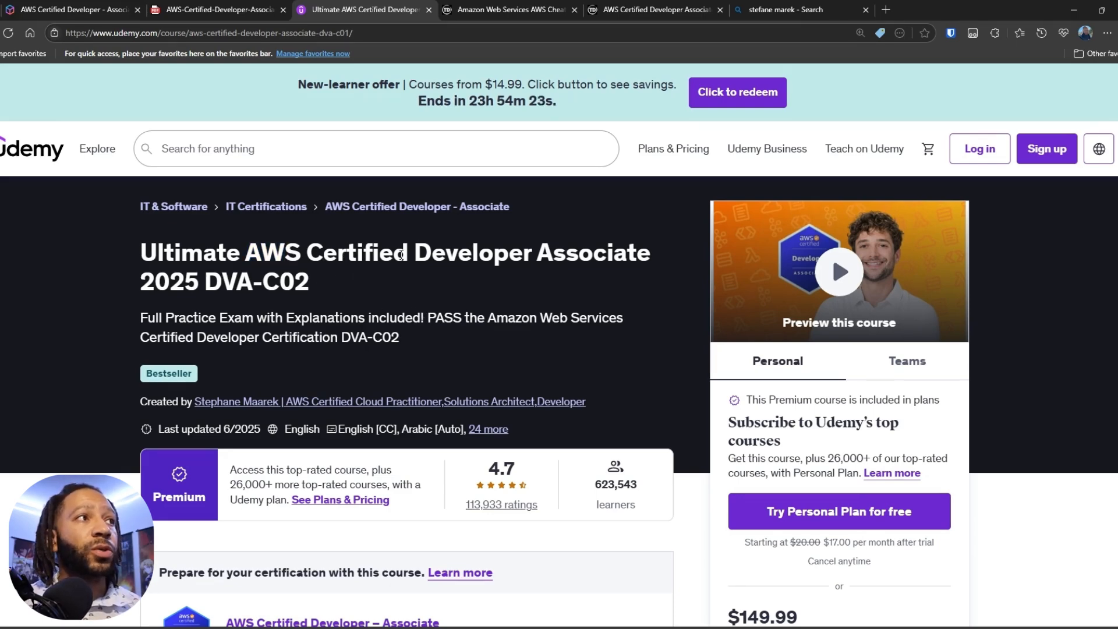
pyautogui.moveTo(448, 287)
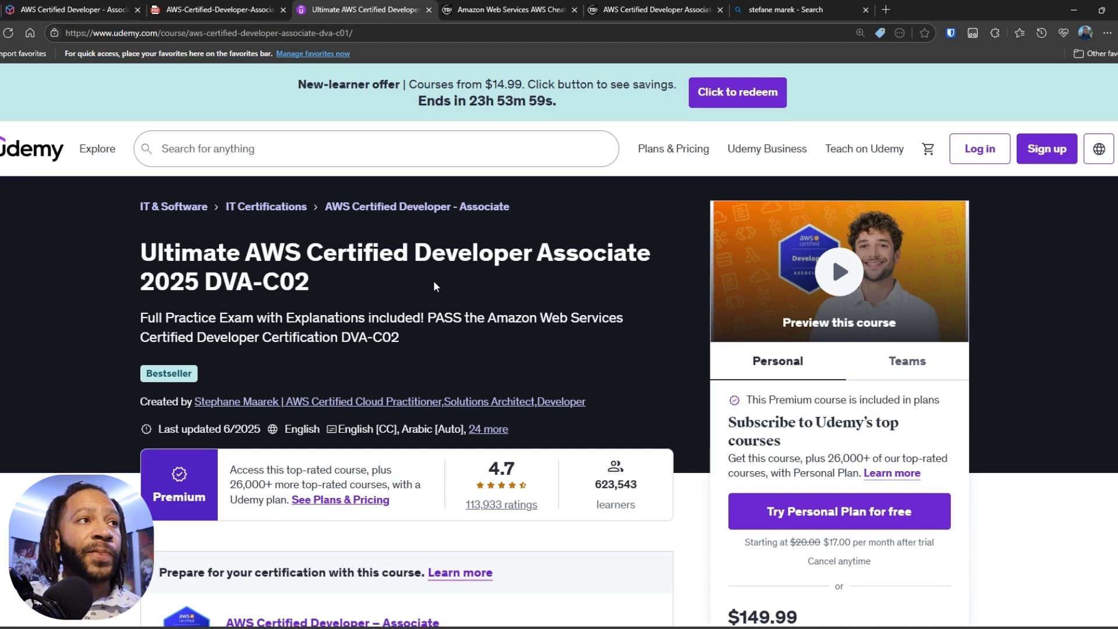
pyautogui.scroll(-3)
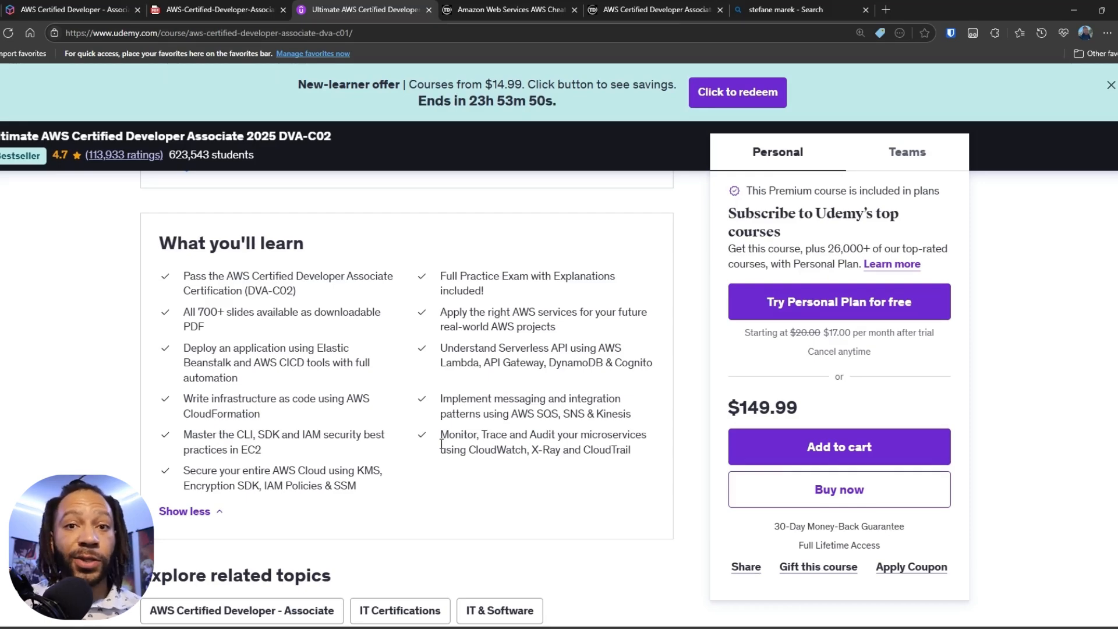
pyautogui.scroll(-3)
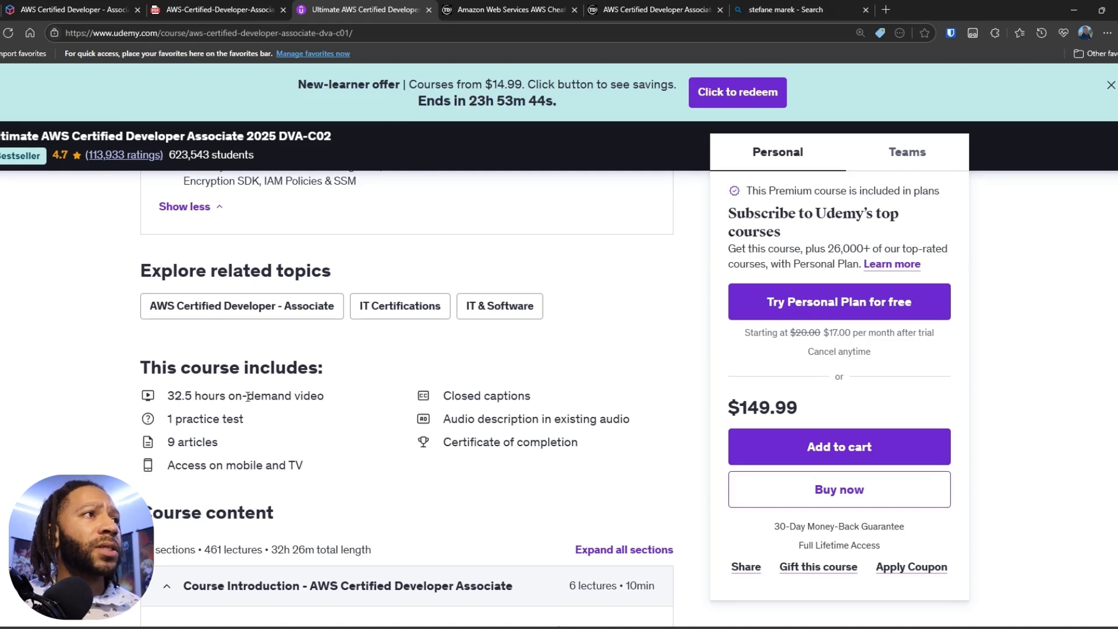
pyautogui.moveTo(392, 472)
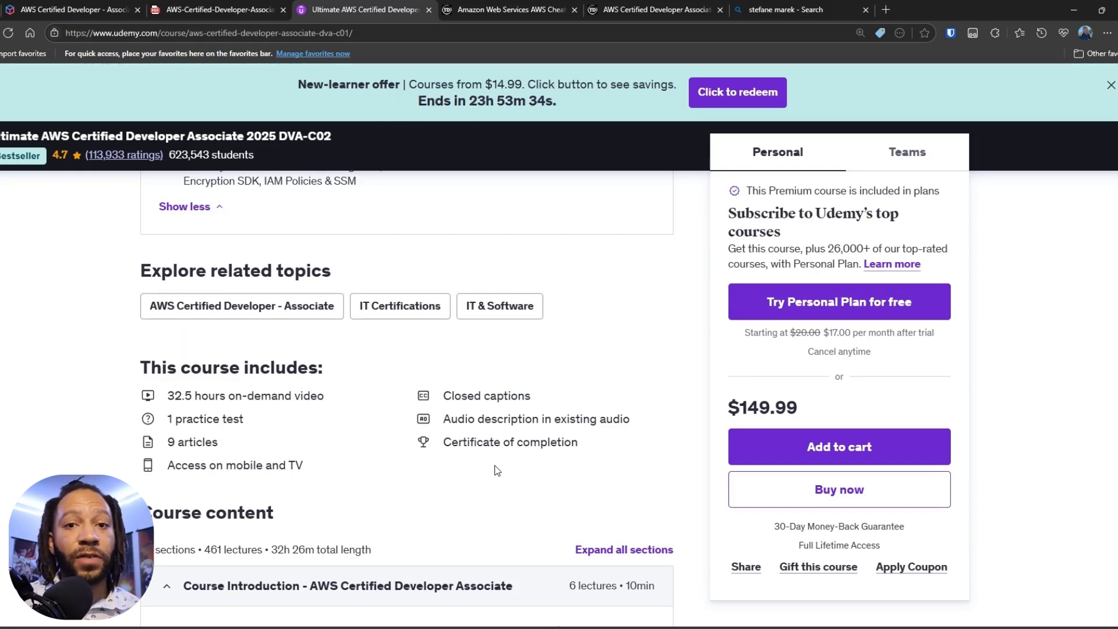
pyautogui.click(508, 9)
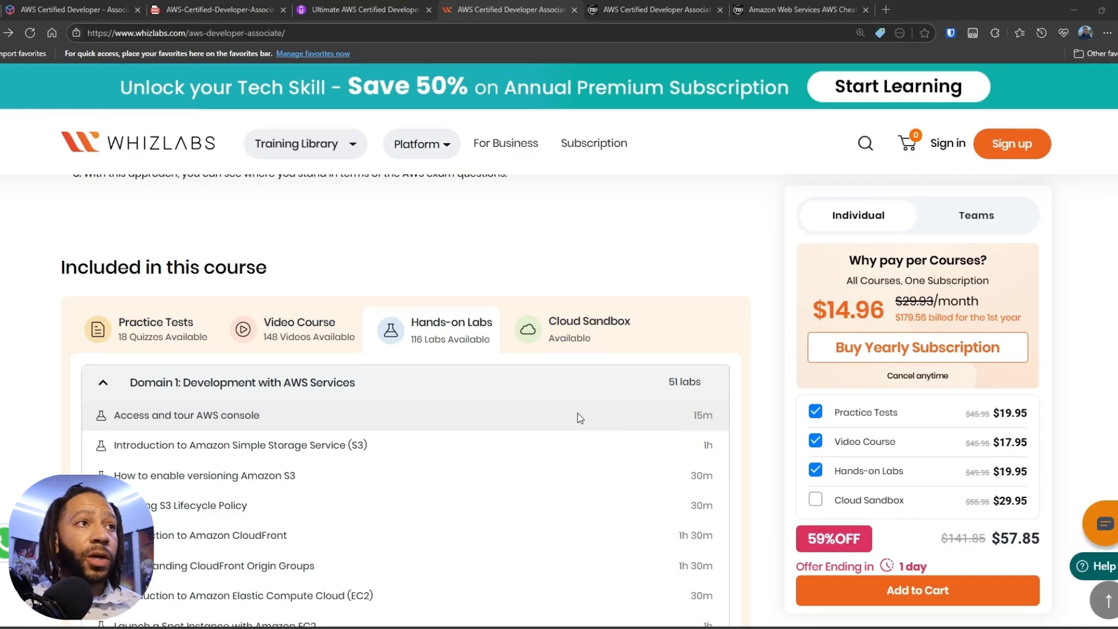
# View the Whizlabs hands-on labs with Domain 2: Security expanded to its ten labs
pyautogui.scroll(-3)
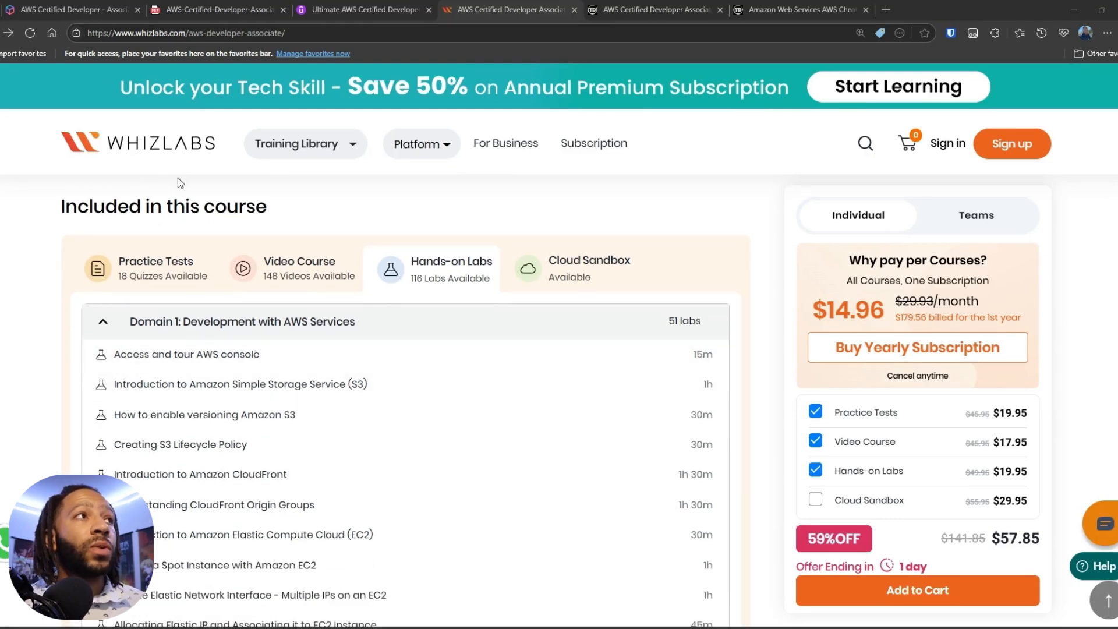
pyautogui.scroll(3)
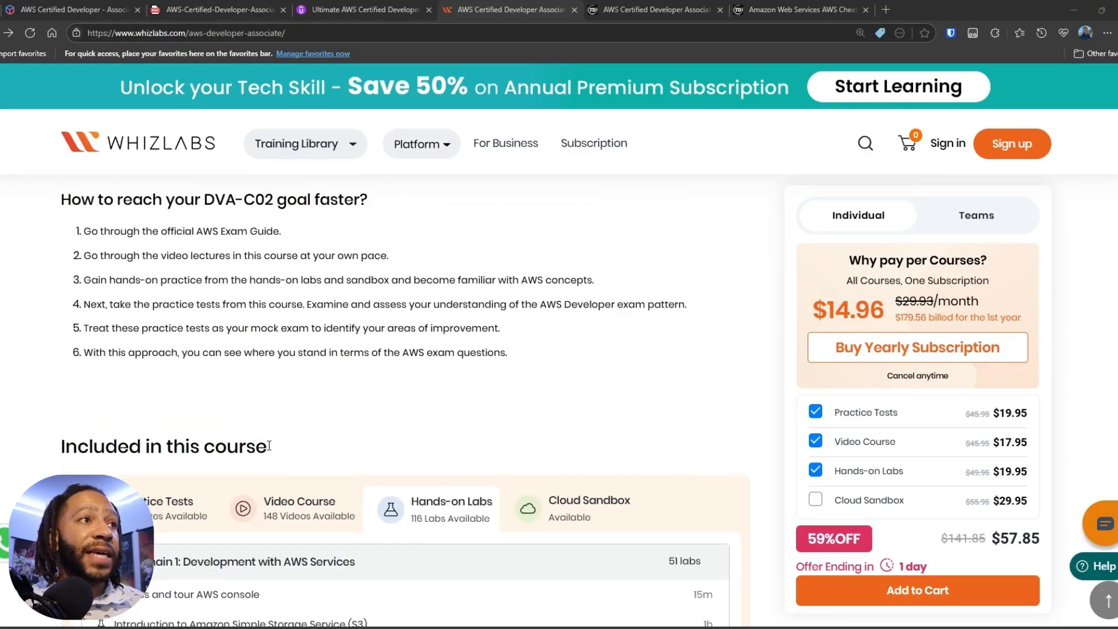
pyautogui.scroll(-3)
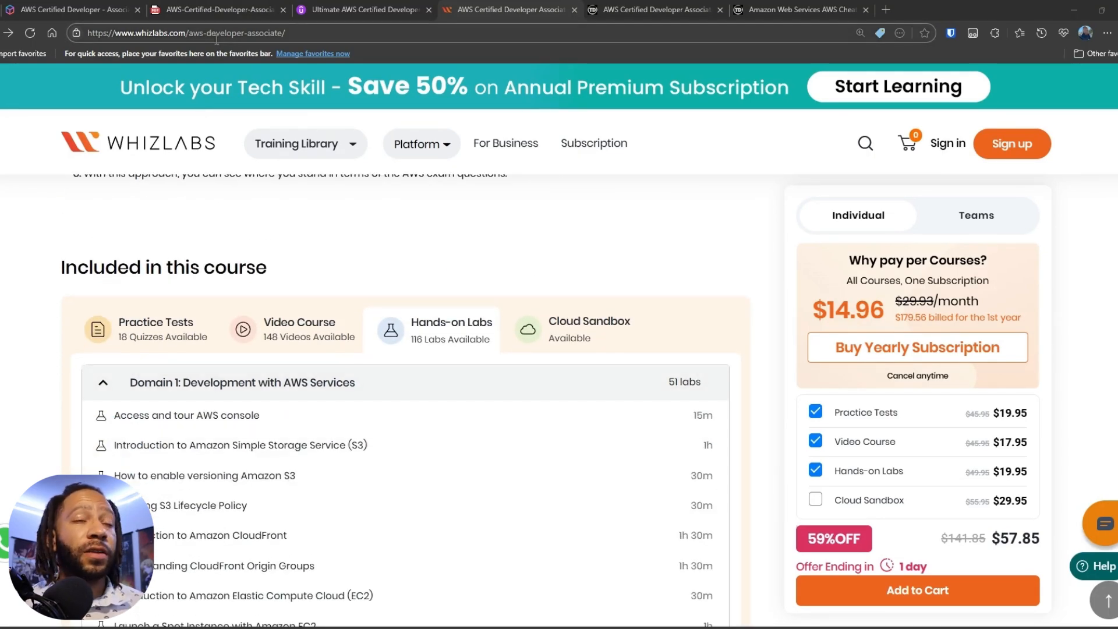
pyautogui.moveTo(419, 385)
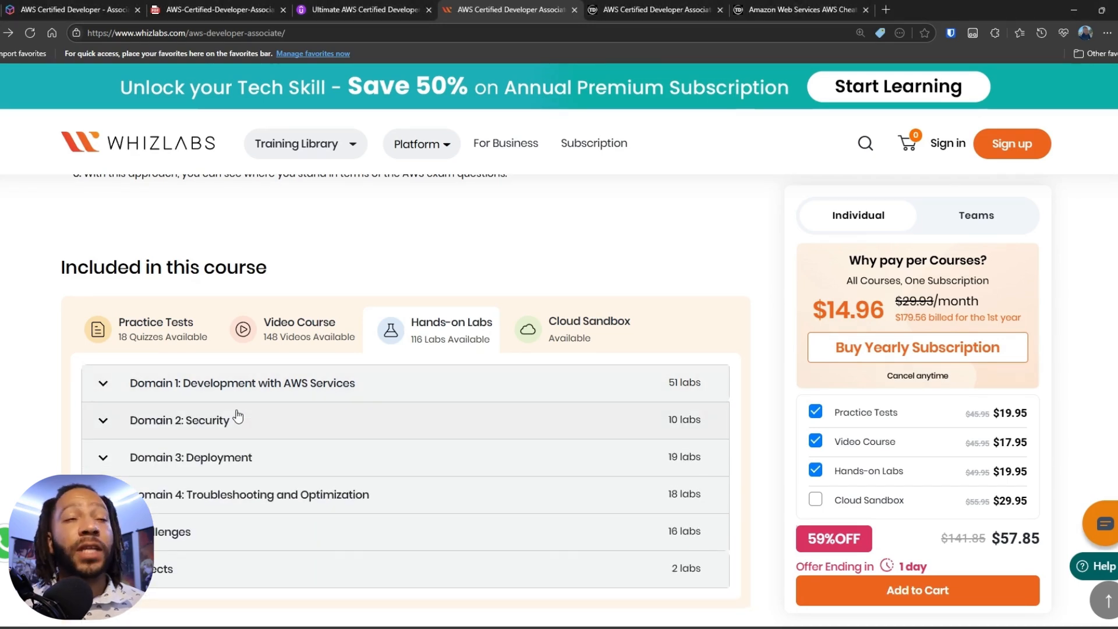
pyautogui.moveTo(203, 410)
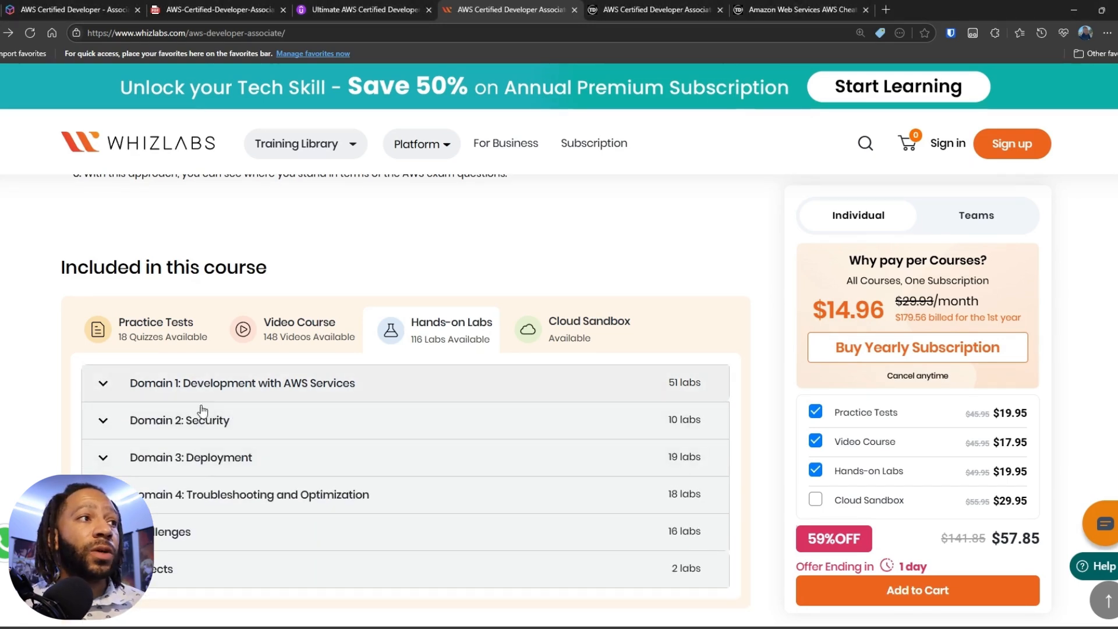
pyautogui.moveTo(209, 496)
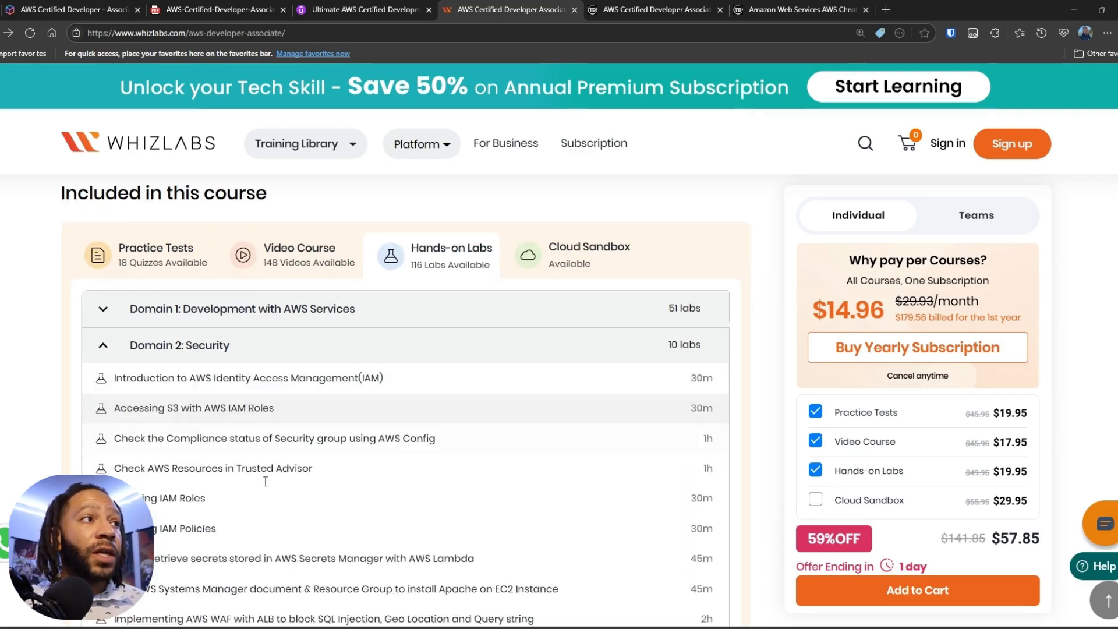
pyautogui.scroll(-3)
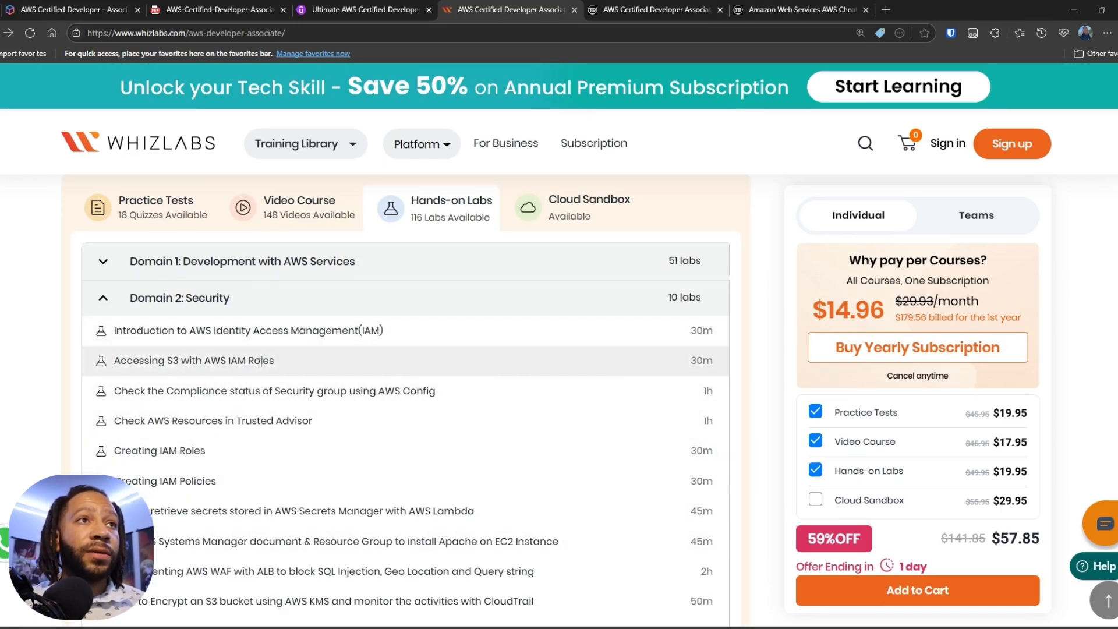
pyautogui.moveTo(278, 329)
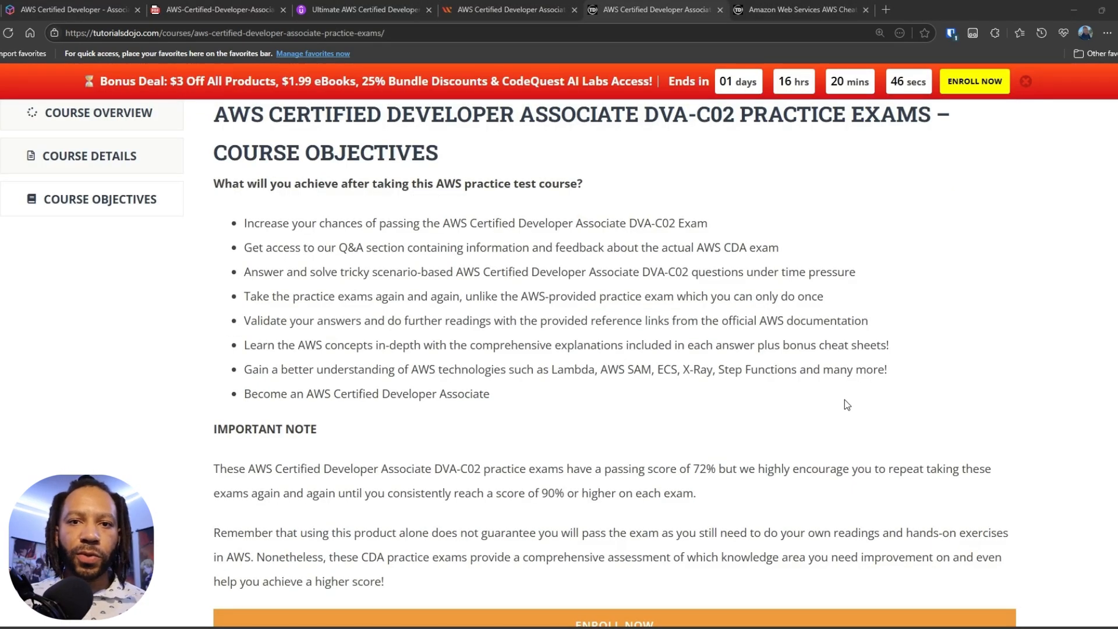
pyautogui.moveTo(584, 350)
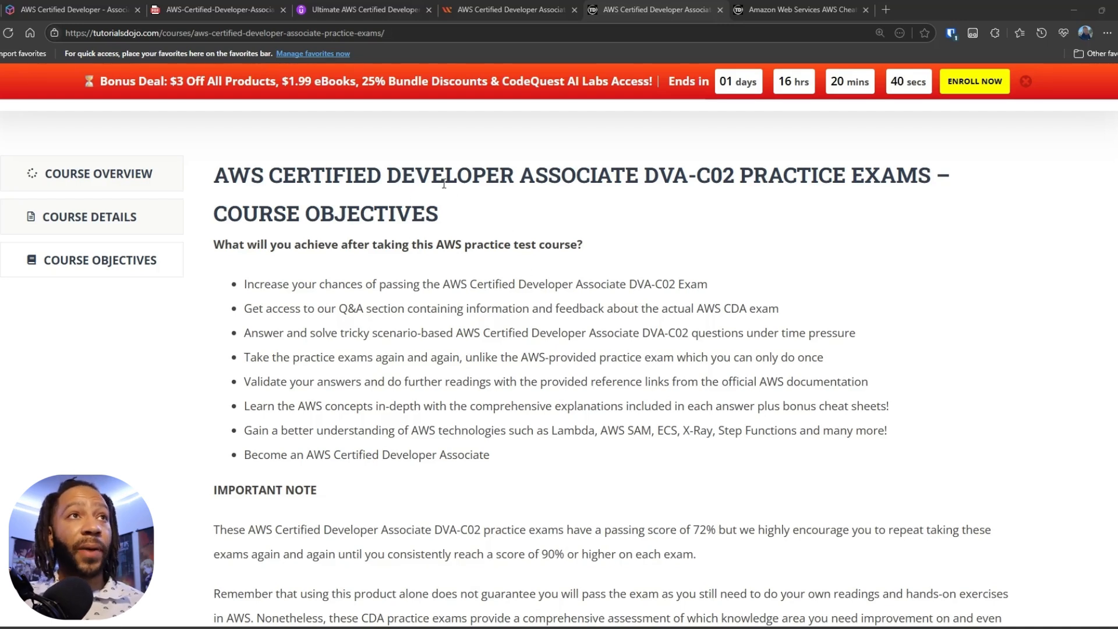
pyautogui.moveTo(591, 207)
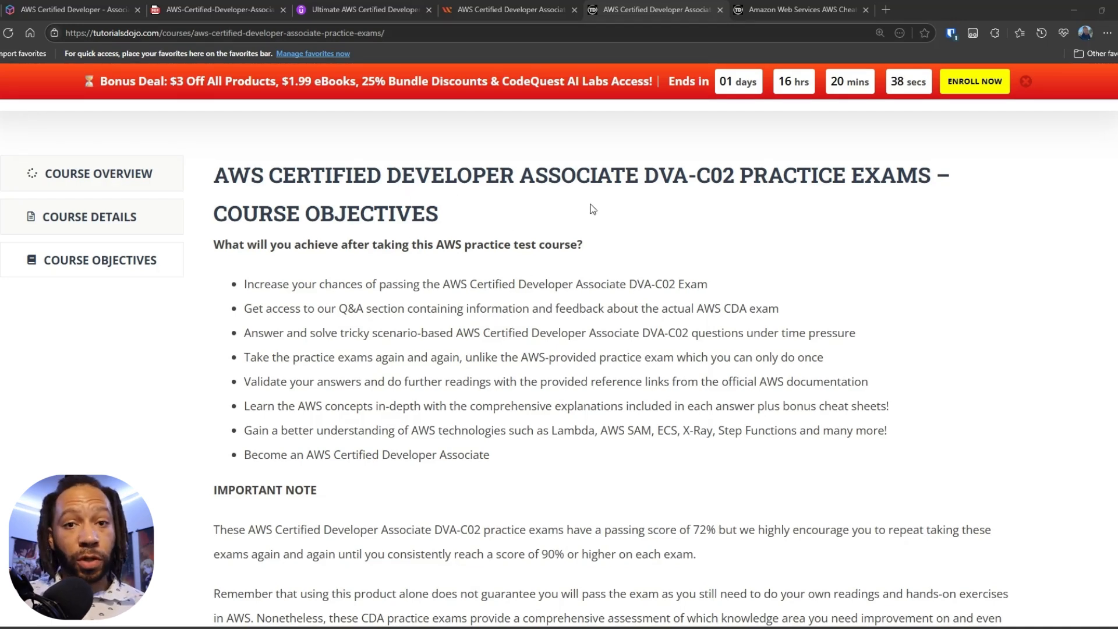
pyautogui.moveTo(659, 275)
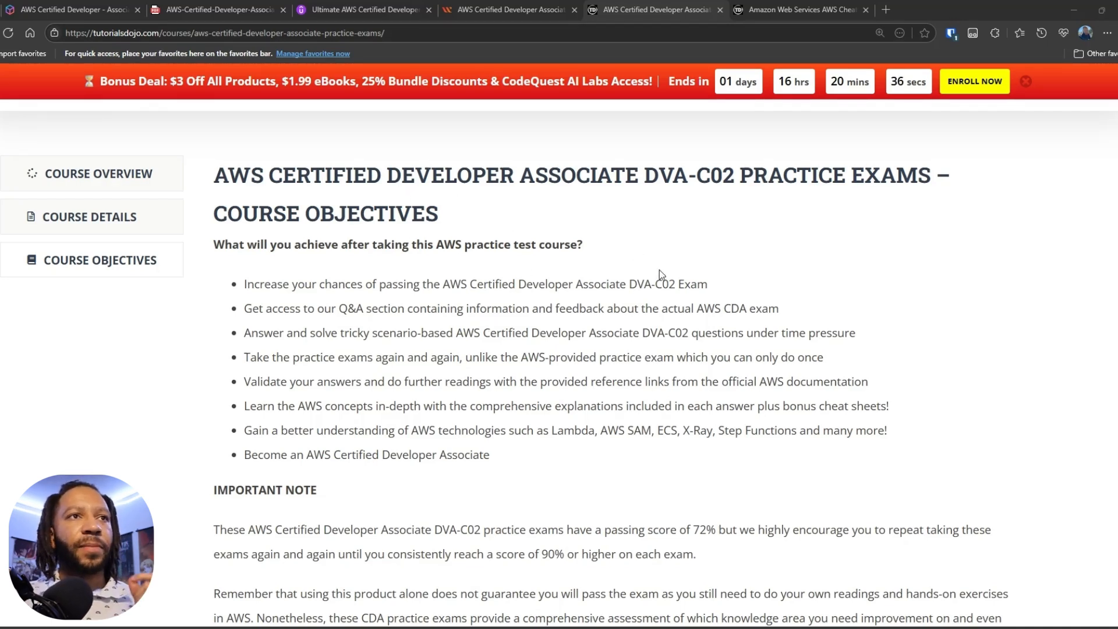
# Scroll the Tutorials Dojo DVA-C02 practice exams page to its Course Objectives and Important Note
pyautogui.scroll(-3)
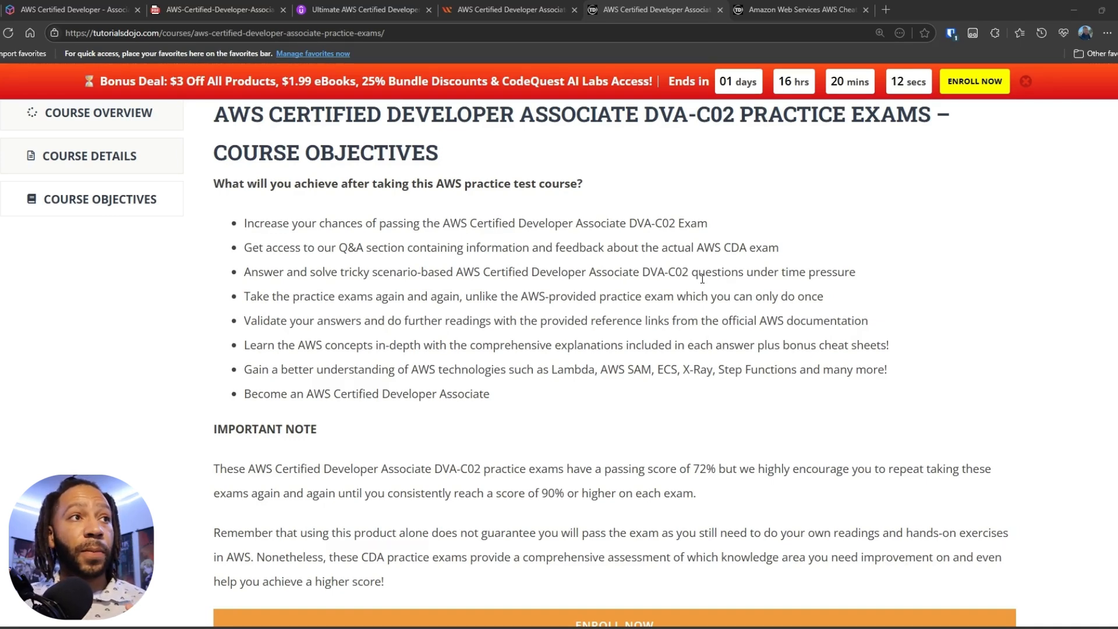
pyautogui.scroll(-3)
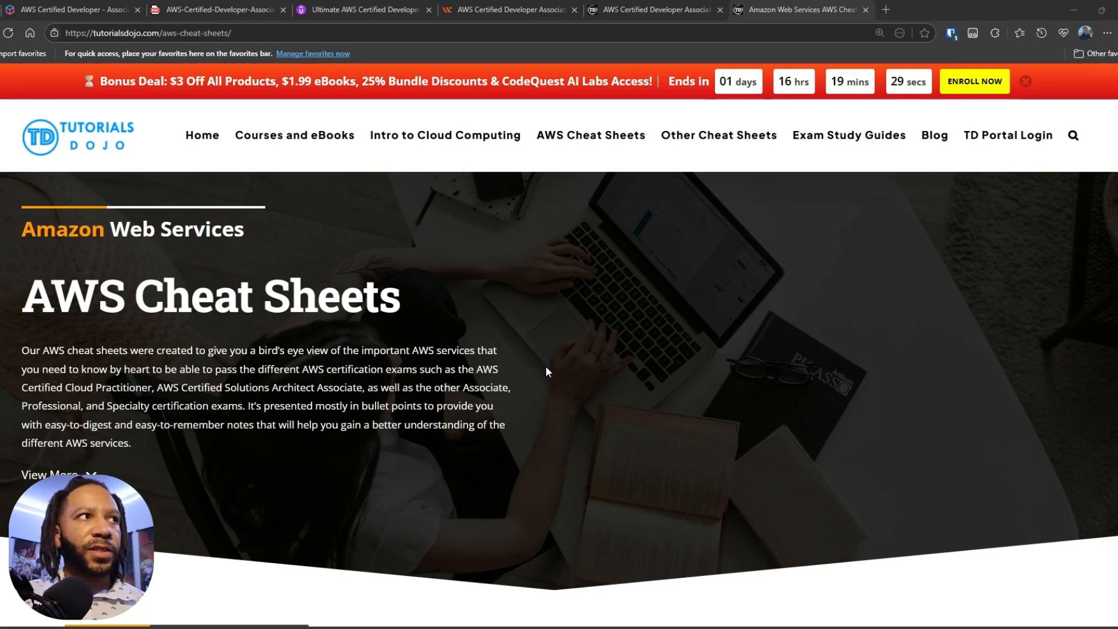
pyautogui.moveTo(525, 350)
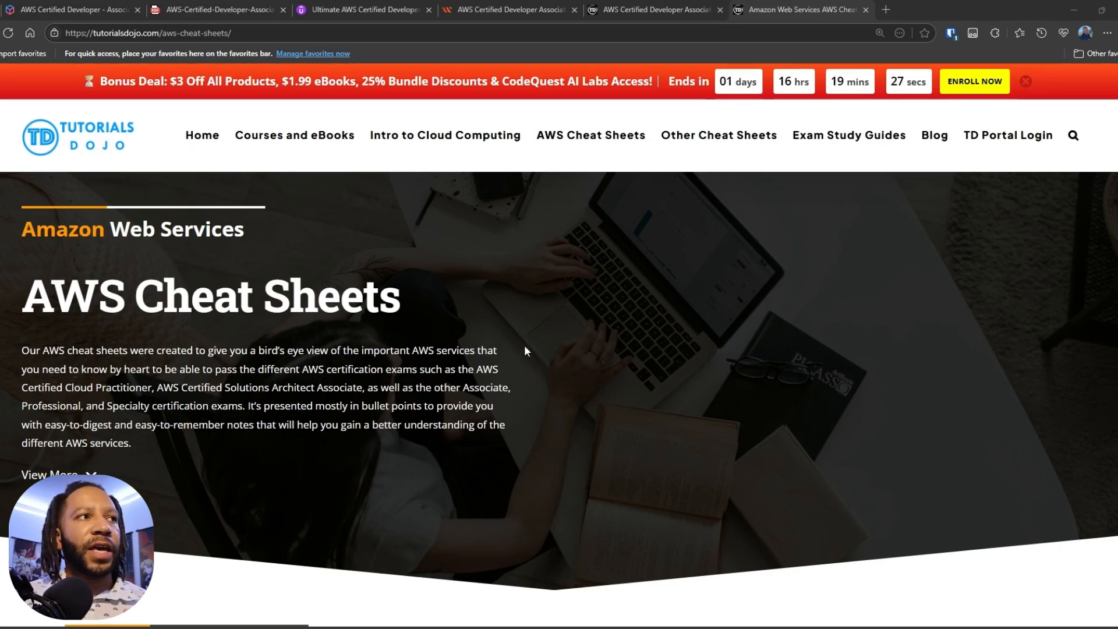
pyautogui.moveTo(521, 387)
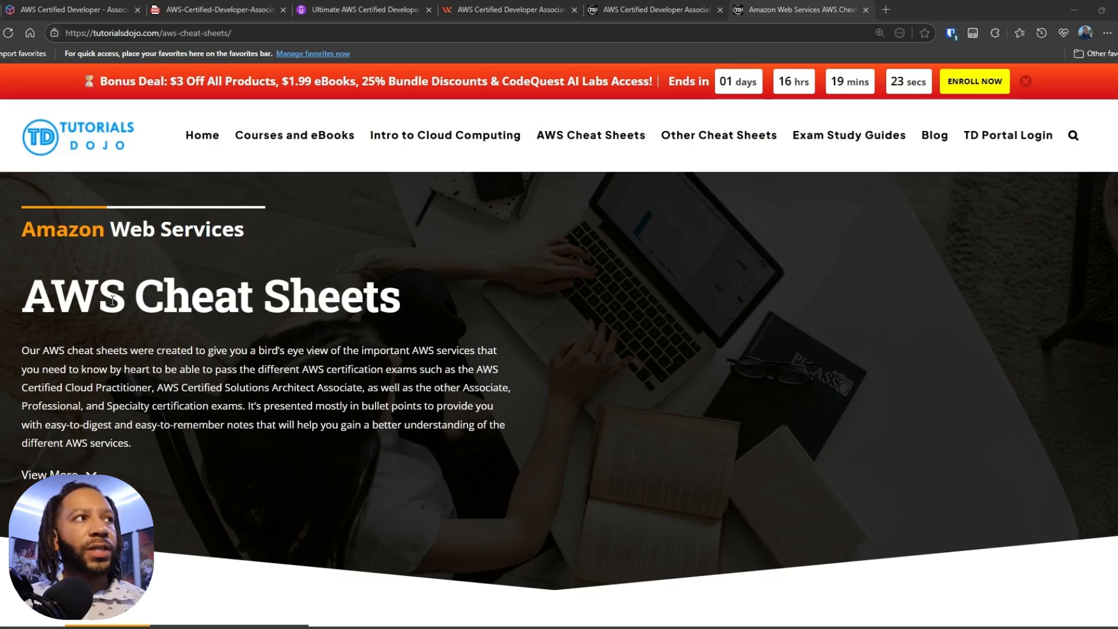
# Scroll the AWS Cheat Sheets page down to its AWS Overview topic list and service categories
pyautogui.scroll(-3)
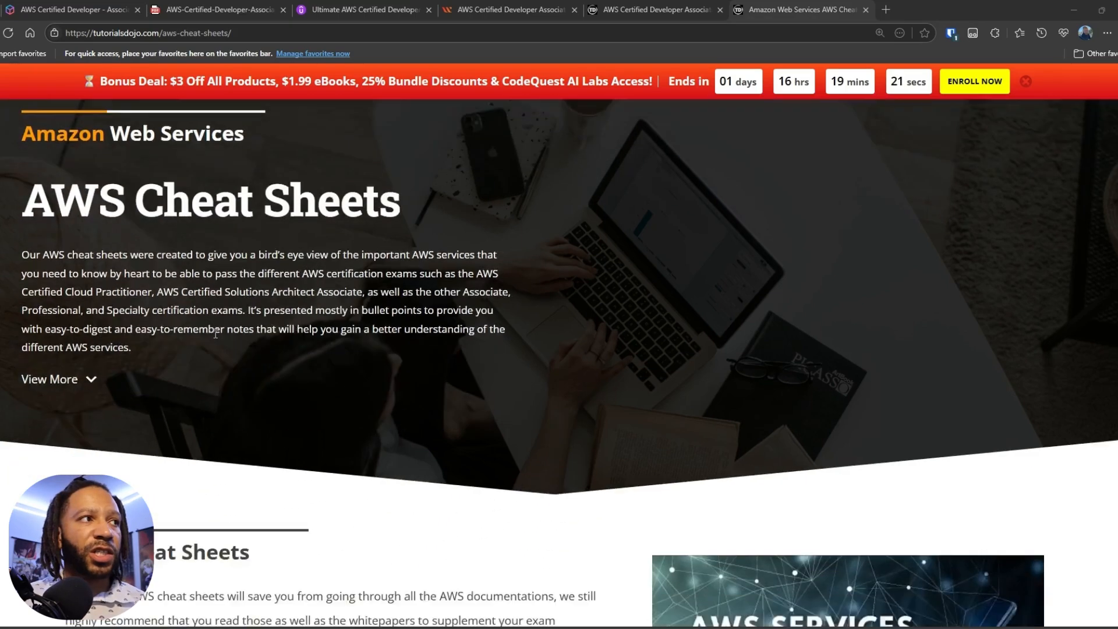
pyautogui.scroll(-3)
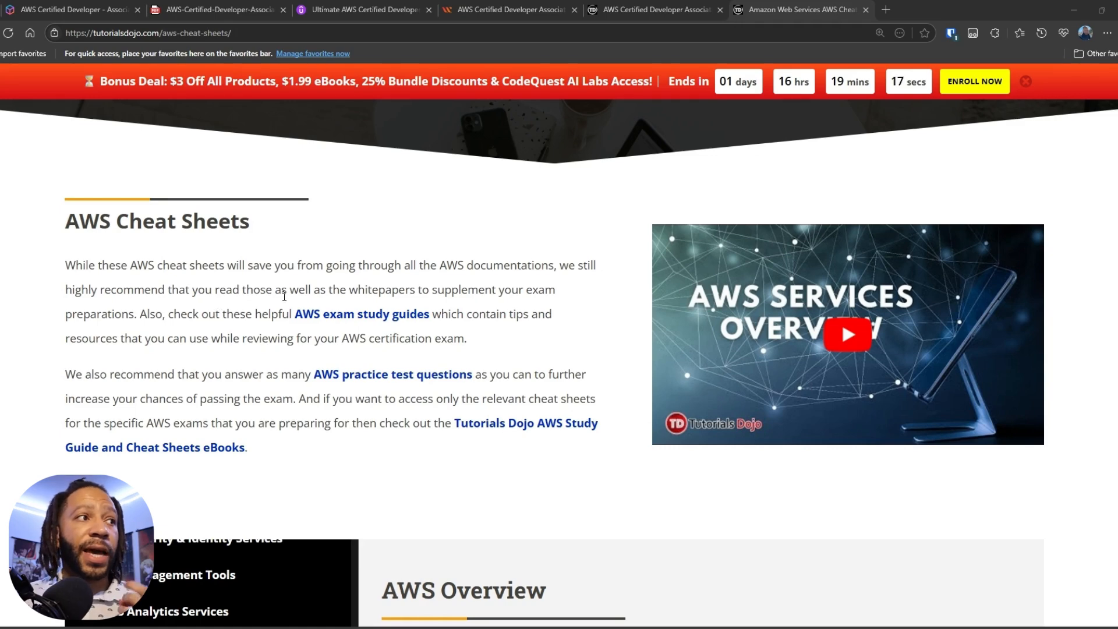
pyautogui.scroll(-3)
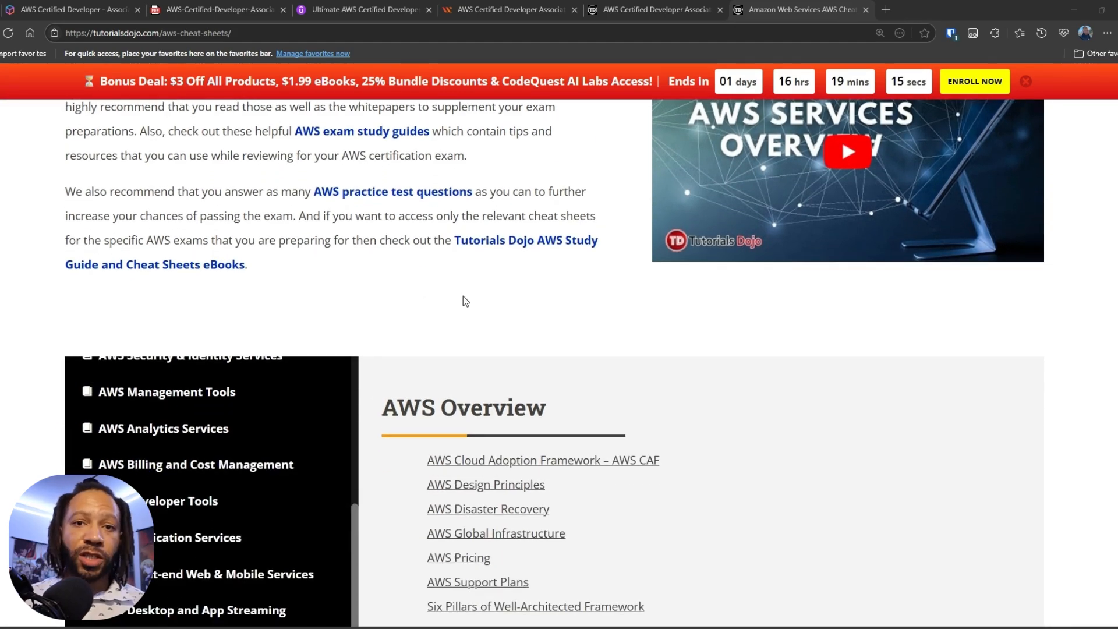